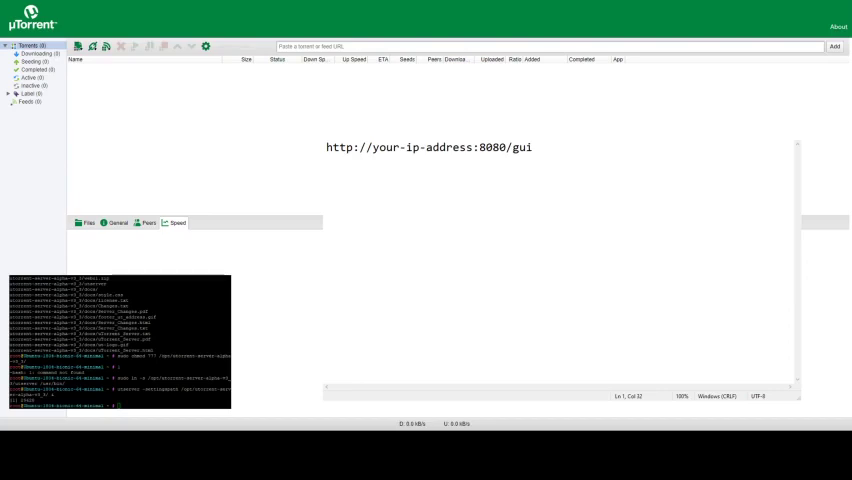
- Replace the your-ip-address placeholder in the web UI address with the example IP 111.5445/676/123/456
double_click(458, 148)
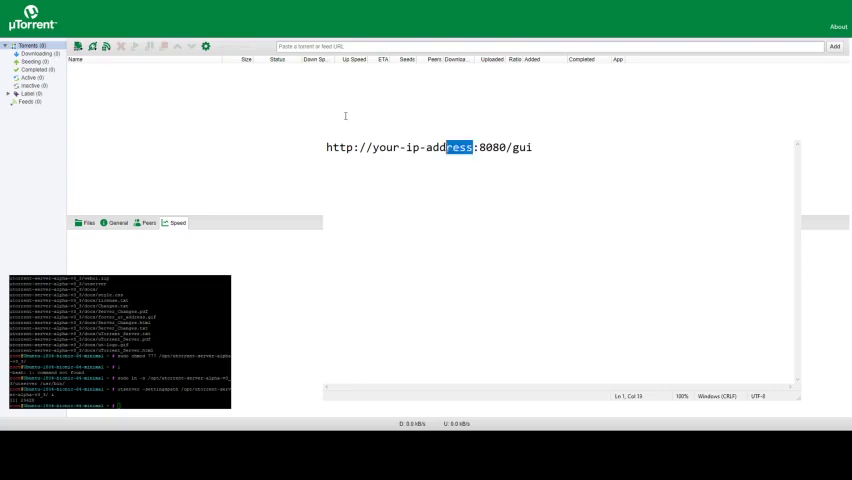
double_click(420, 148)
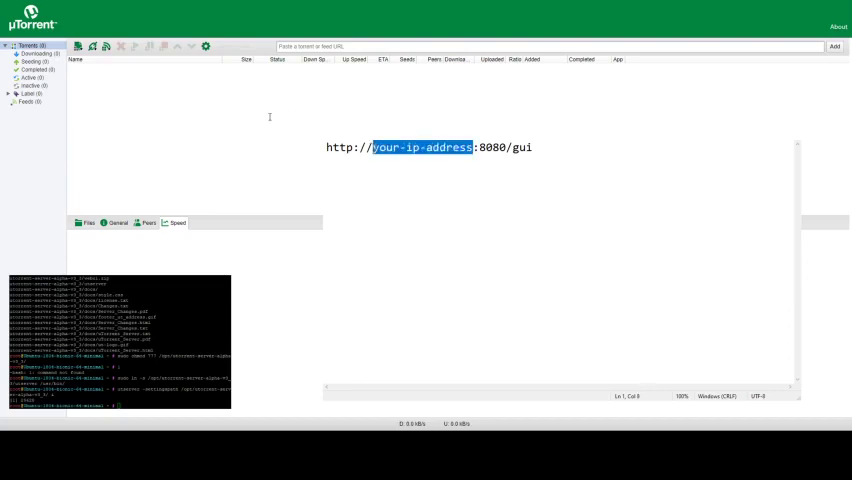
text(111)
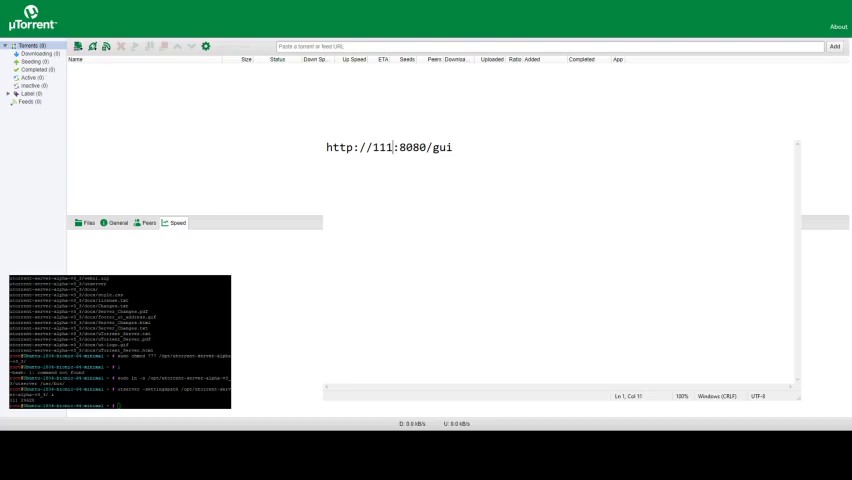
text(.5445)
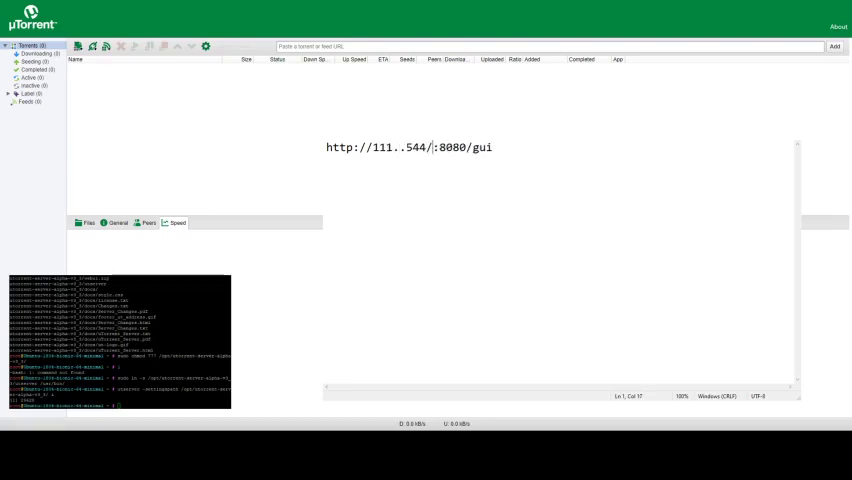
text(/676)
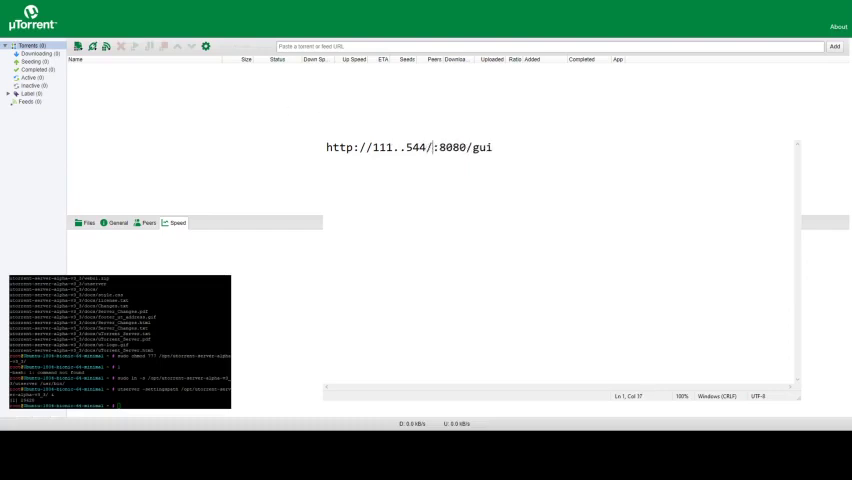
text(/123/456)
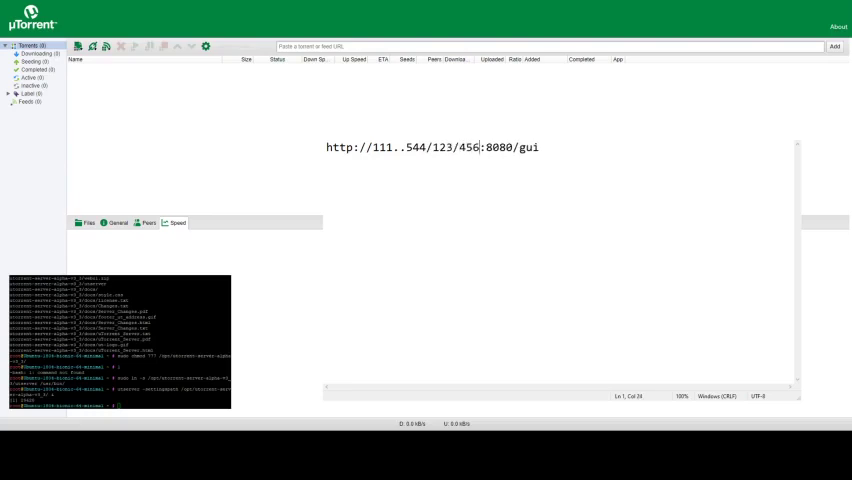
mouse_move(338, 114)
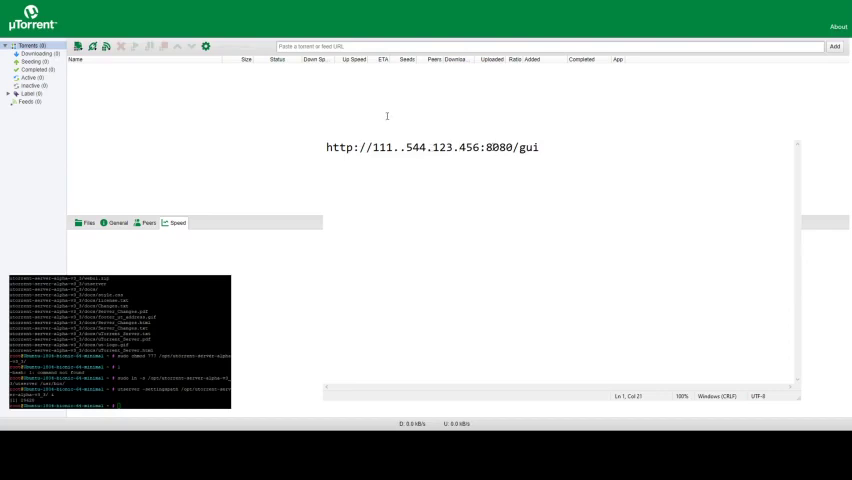
- Select the whole web UI address line now showing the example IP
triple_click(432, 148)
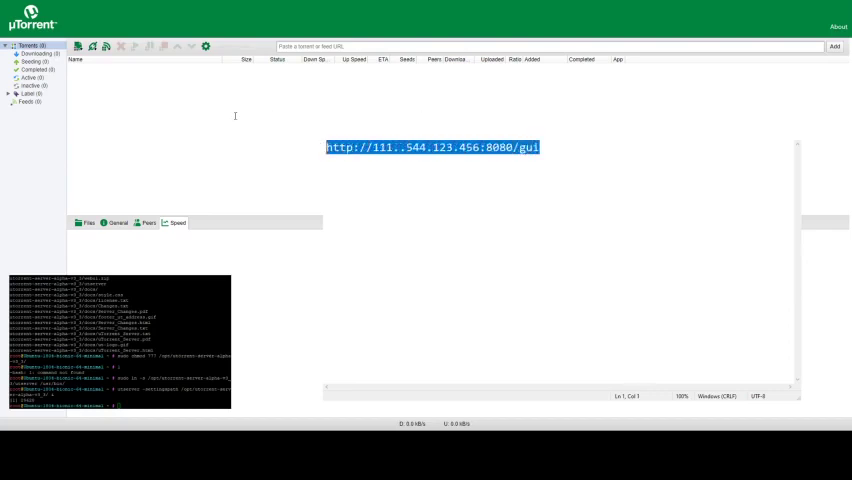
mouse_move(482, 188)
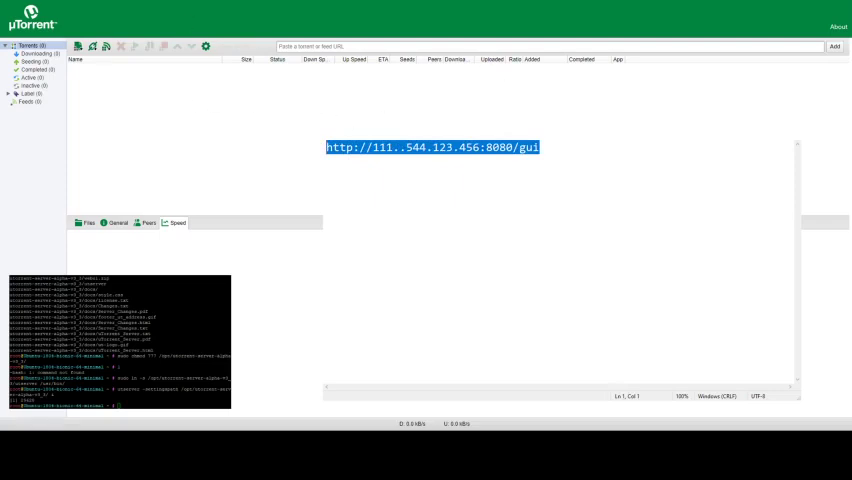
mouse_move(508, 128)
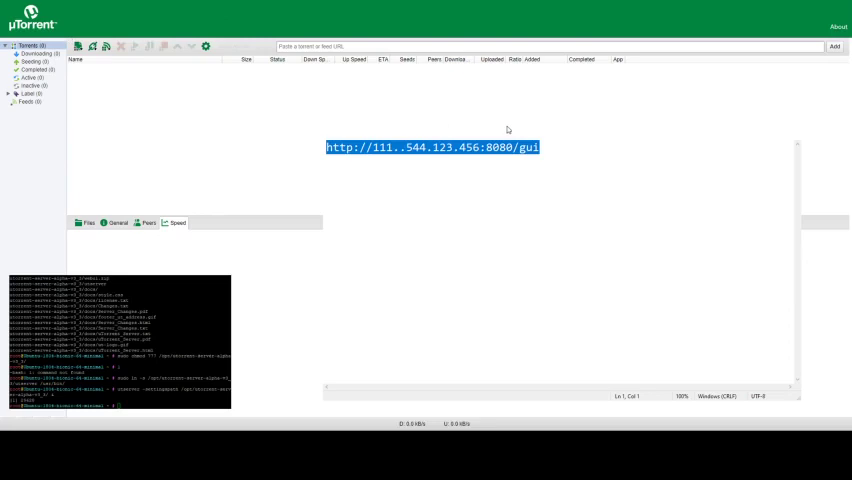
mouse_move(280, 136)
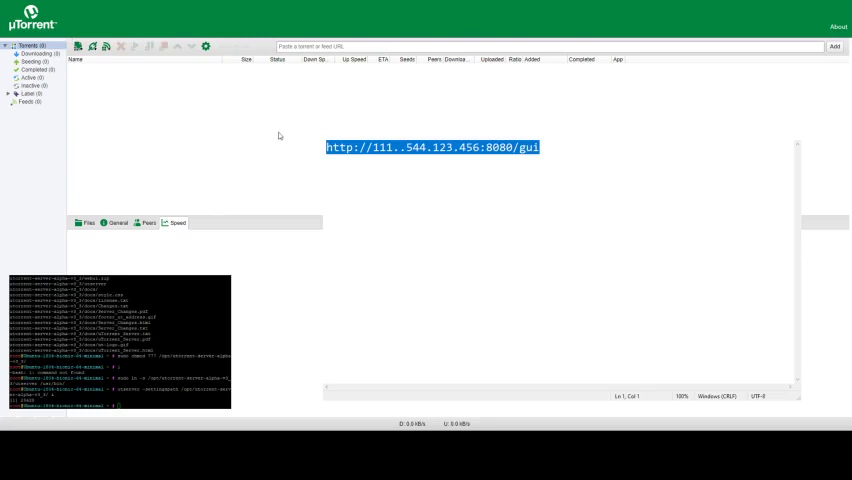
mouse_move(456, 136)
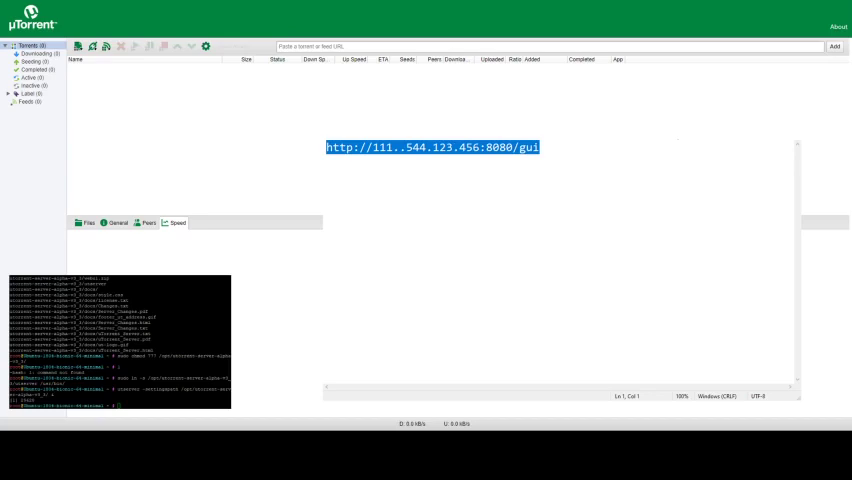
mouse_move(806, 172)
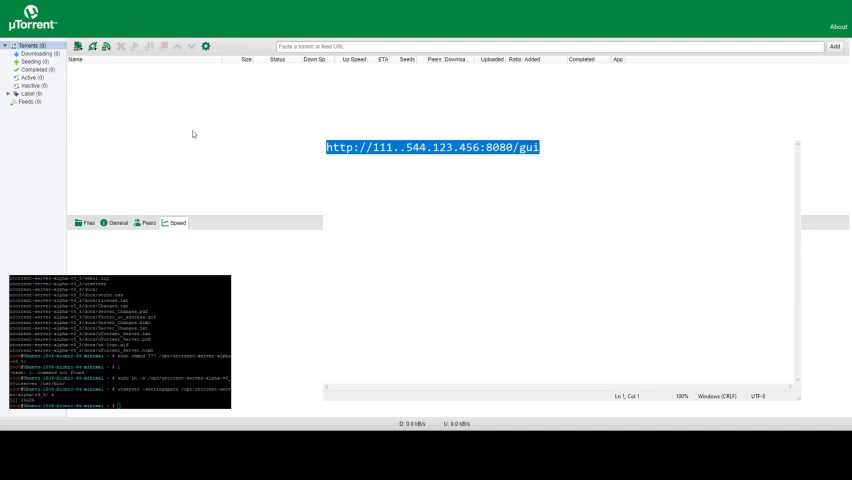
mouse_move(272, 132)
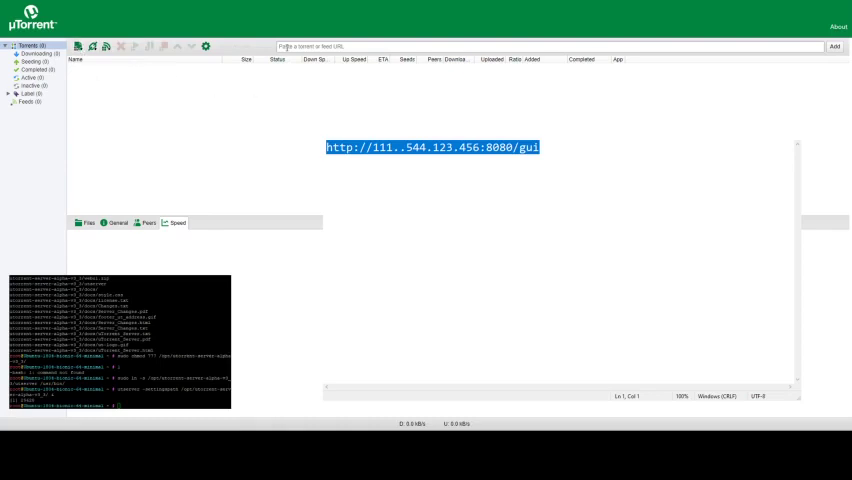
mouse_move(214, 140)
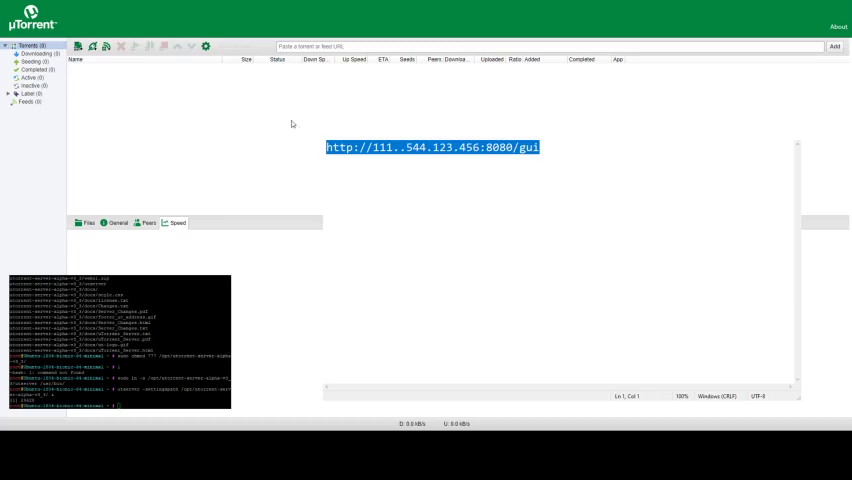
mouse_move(292, 124)
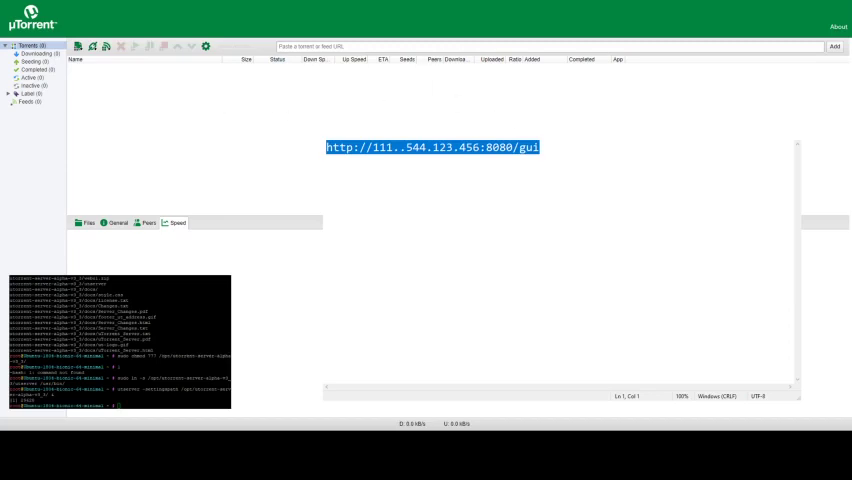